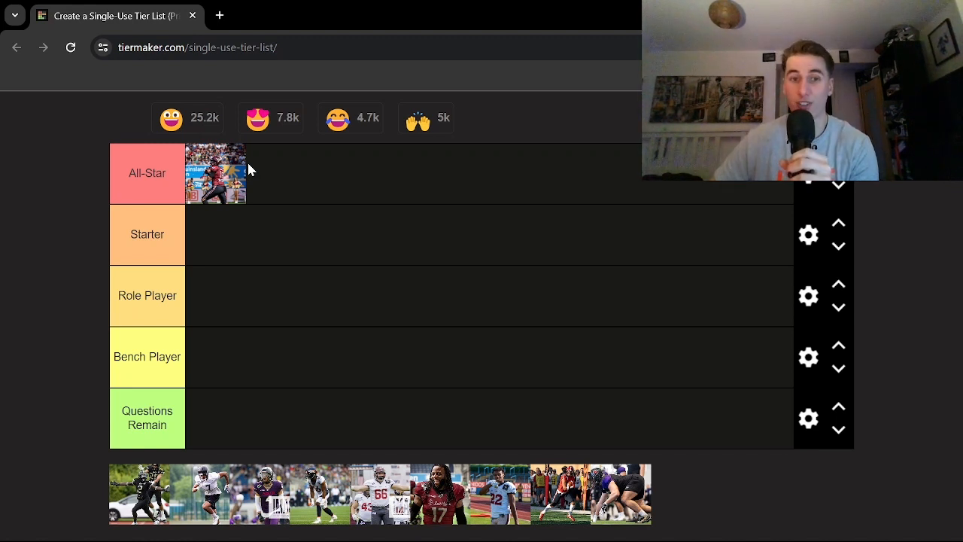
{"action": "mouse_move", "coordinate": [304, 468]}
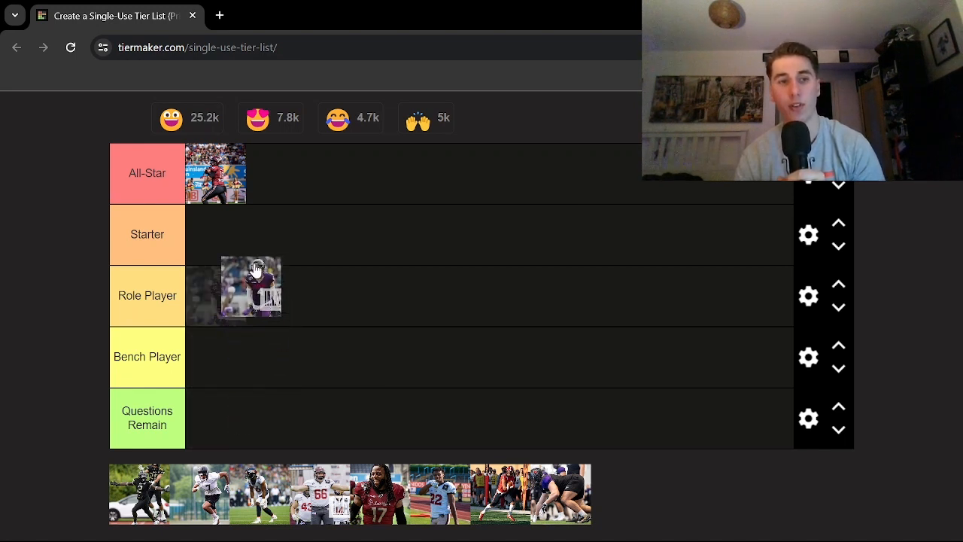
Step: Rank the player in the dark jersey in the Starter tier
{"action": "left_click_drag", "start_coordinate": [250, 286], "coordinate": [216, 234]}
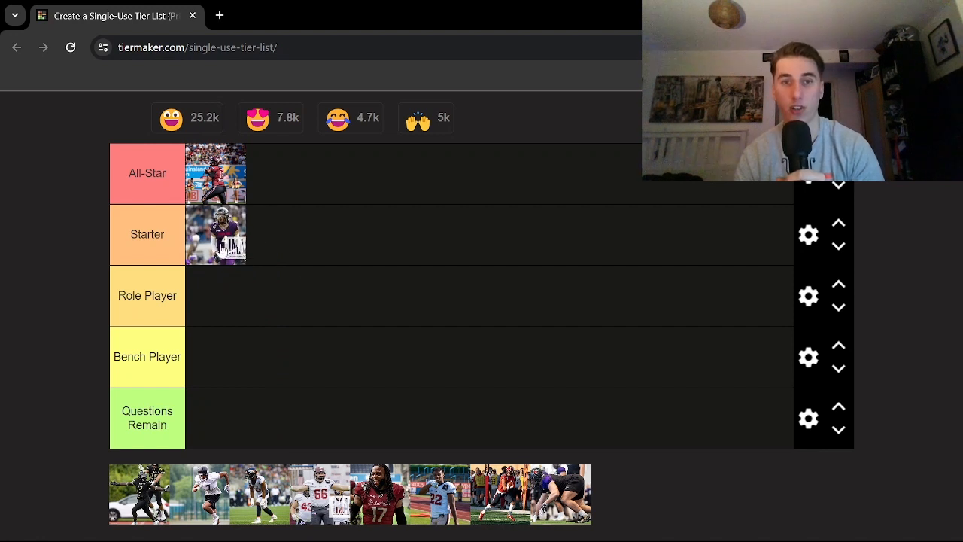
{"action": "mouse_move", "coordinate": [202, 228]}
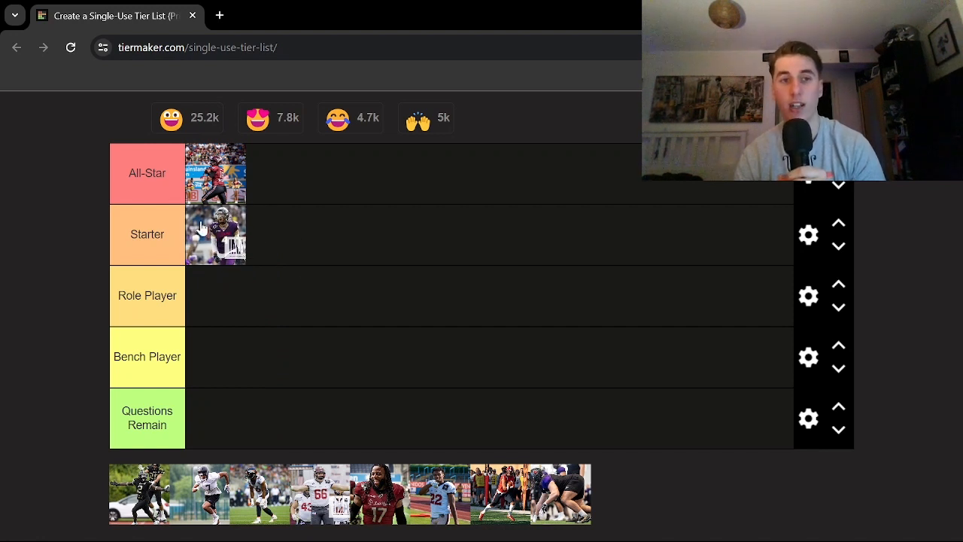
{"action": "mouse_move", "coordinate": [289, 198]}
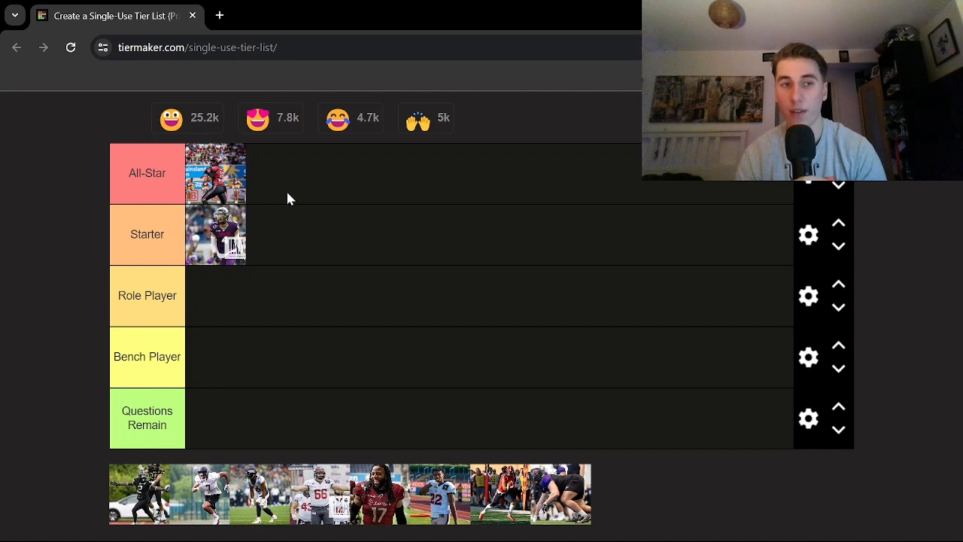
{"action": "mouse_move", "coordinate": [271, 217]}
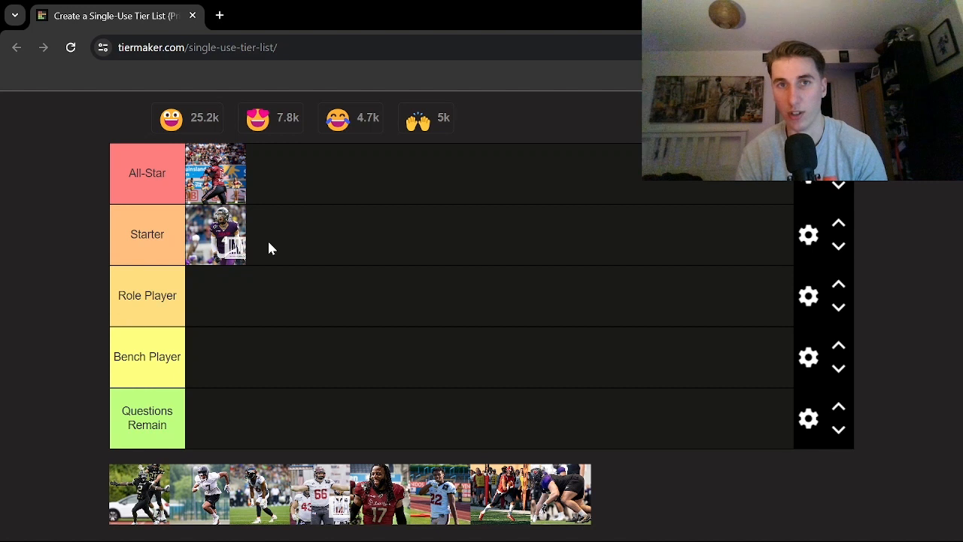
{"action": "mouse_move", "coordinate": [304, 292]}
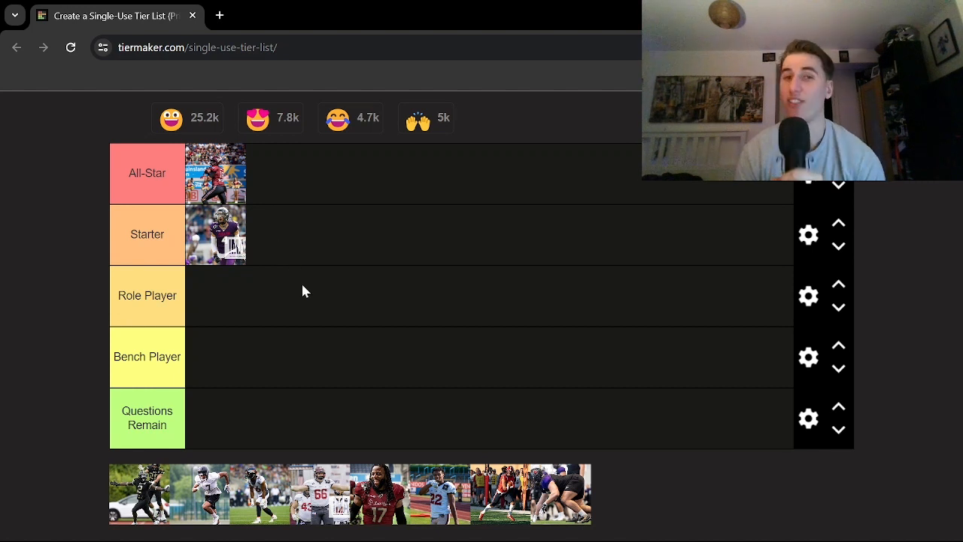
{"action": "mouse_move", "coordinate": [376, 330]}
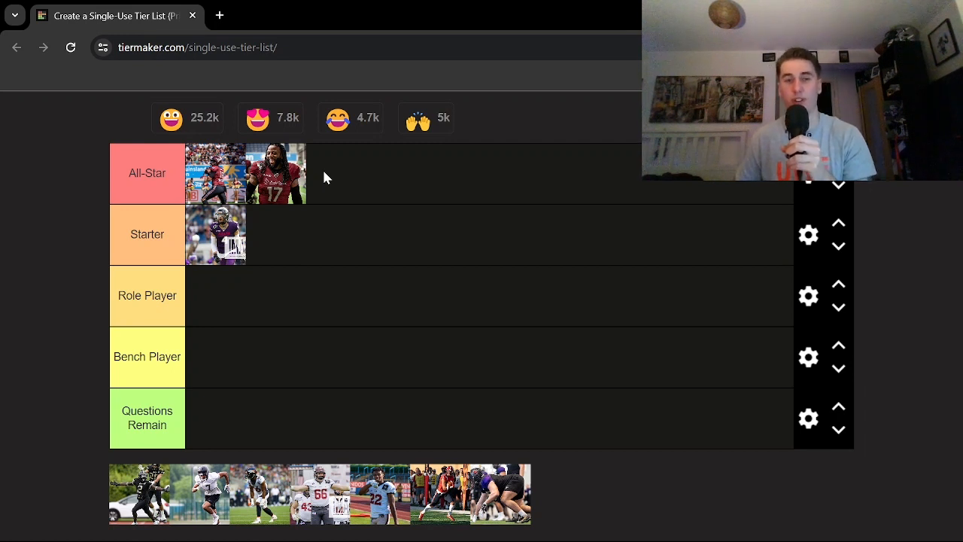
{"action": "mouse_move", "coordinate": [412, 232]}
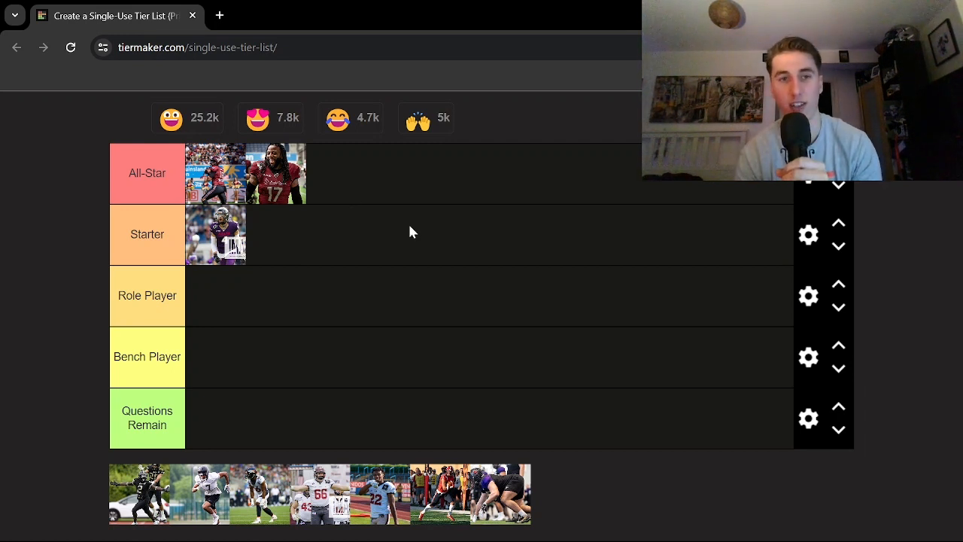
{"action": "mouse_move", "coordinate": [539, 241]}
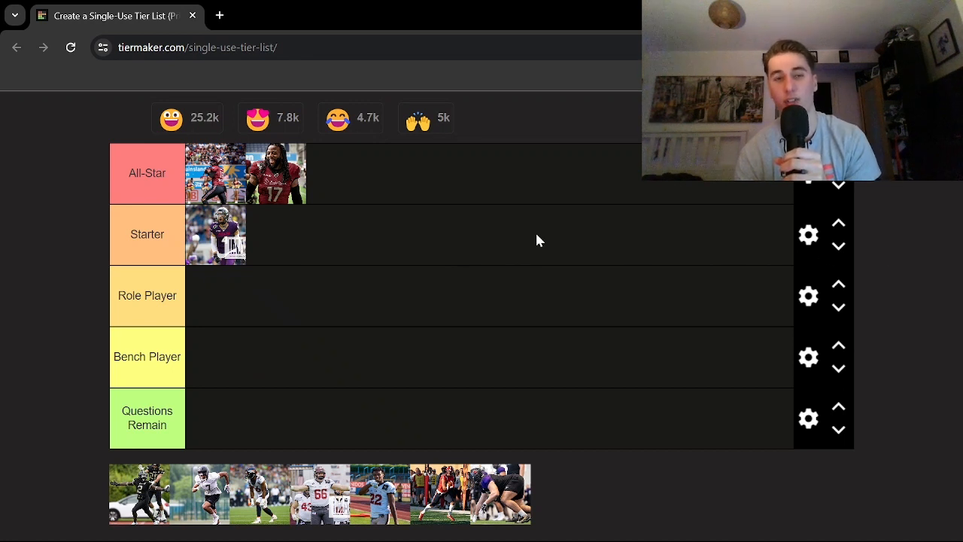
{"action": "mouse_move", "coordinate": [504, 235]}
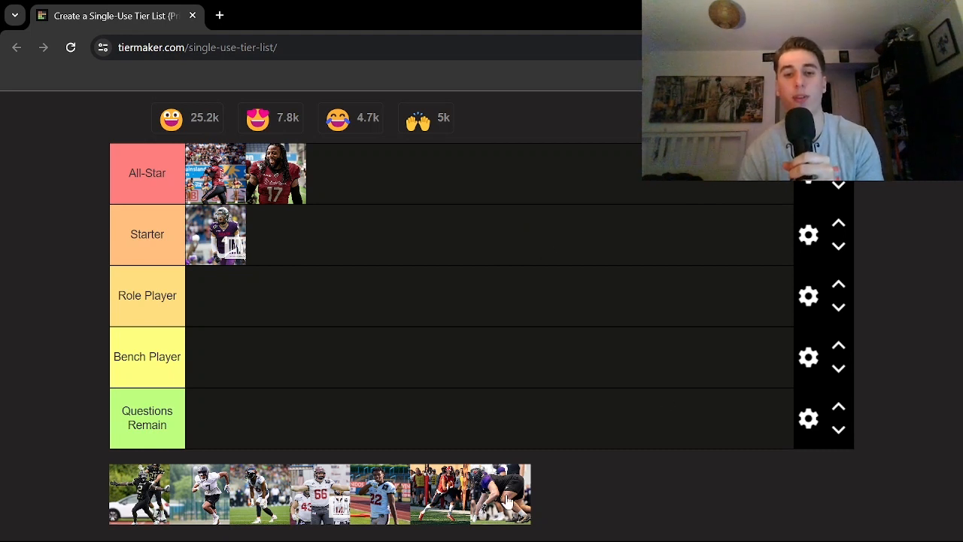
{"action": "mouse_move", "coordinate": [595, 466]}
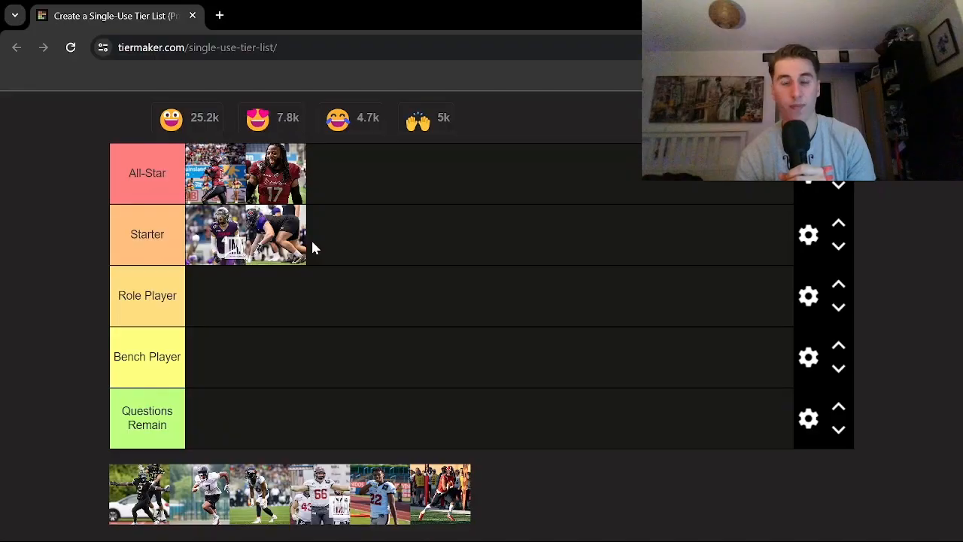
{"action": "mouse_move", "coordinate": [389, 248]}
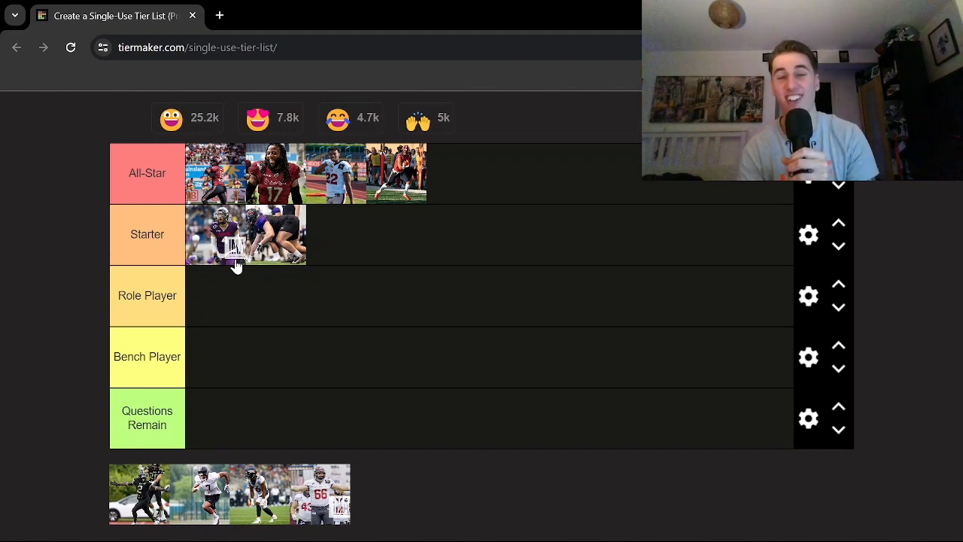
{"action": "mouse_move", "coordinate": [626, 248]}
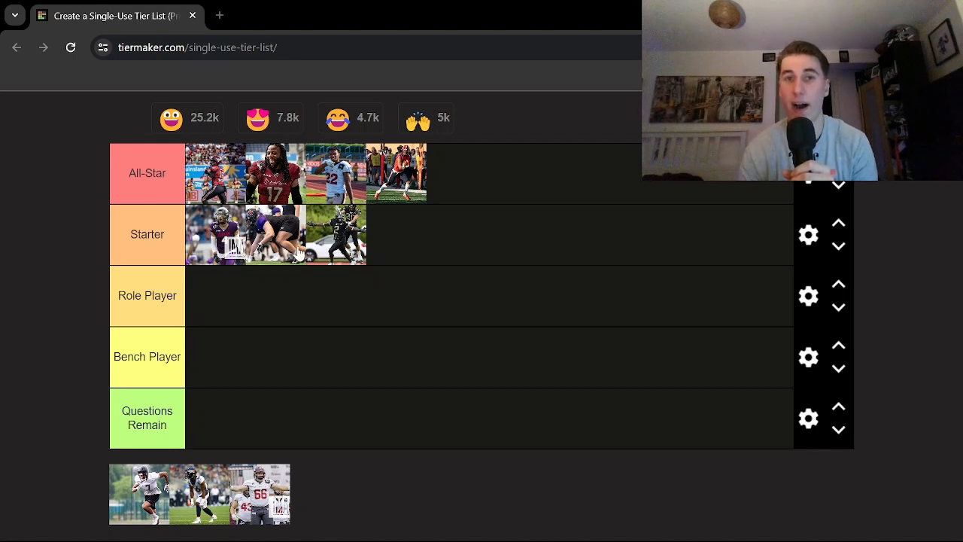
{"action": "mouse_move", "coordinate": [440, 398]}
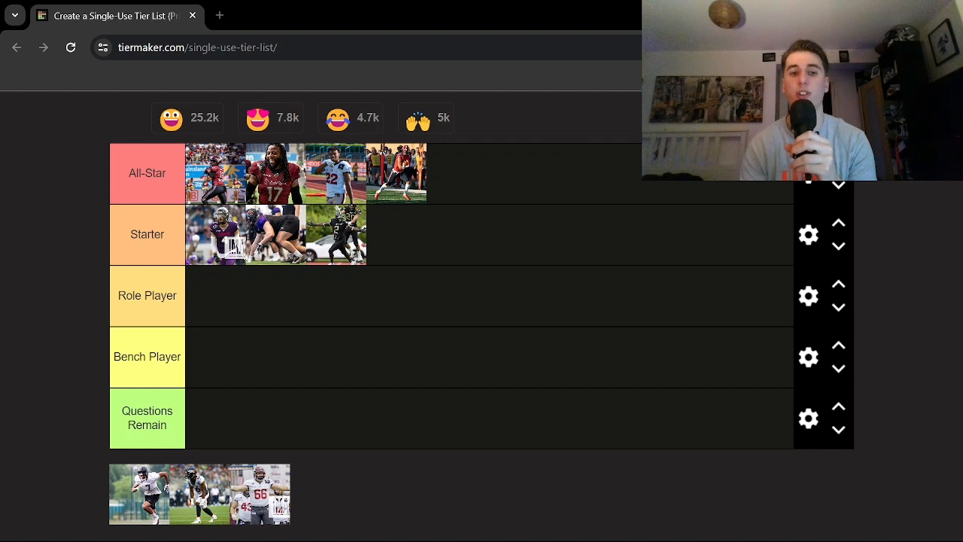
{"action": "mouse_move", "coordinate": [361, 480]}
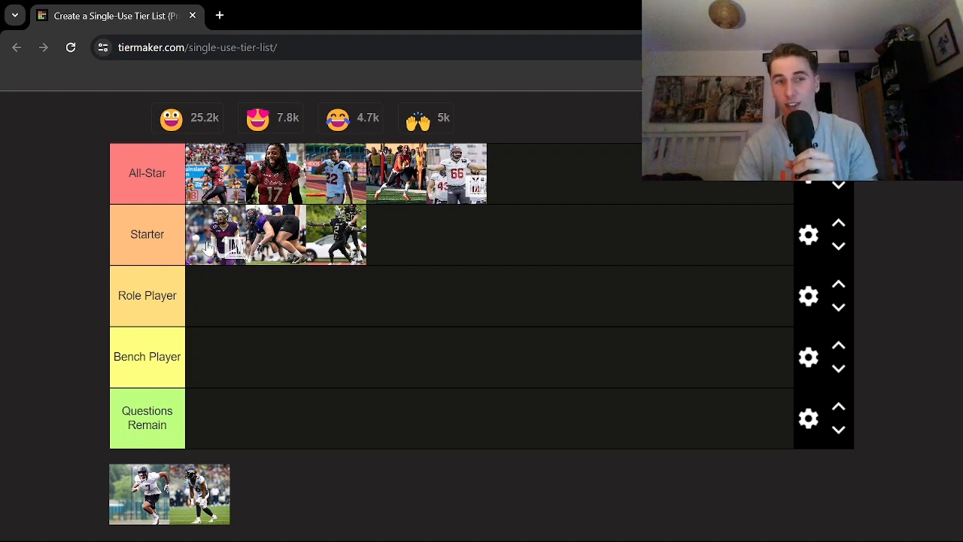
{"action": "mouse_move", "coordinate": [208, 253]}
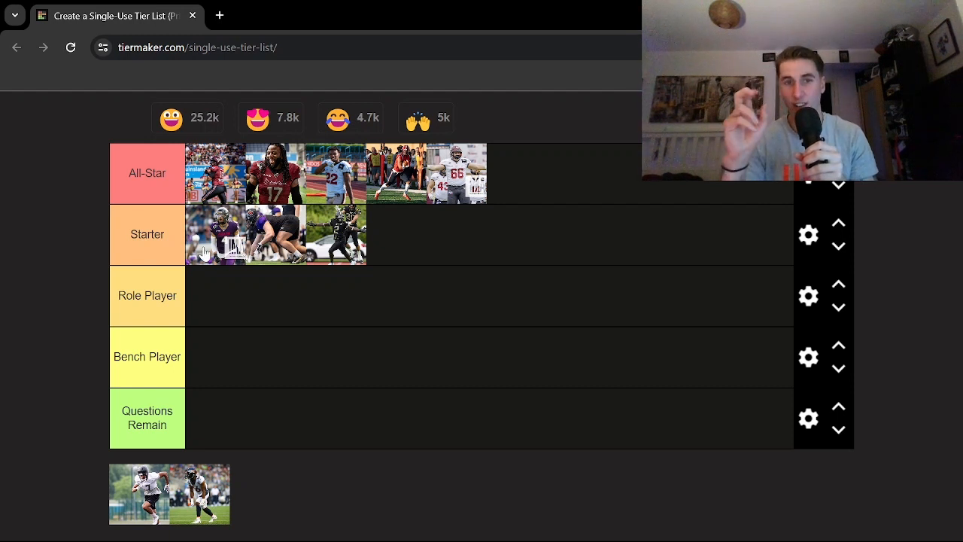
{"action": "mouse_move", "coordinate": [566, 247]}
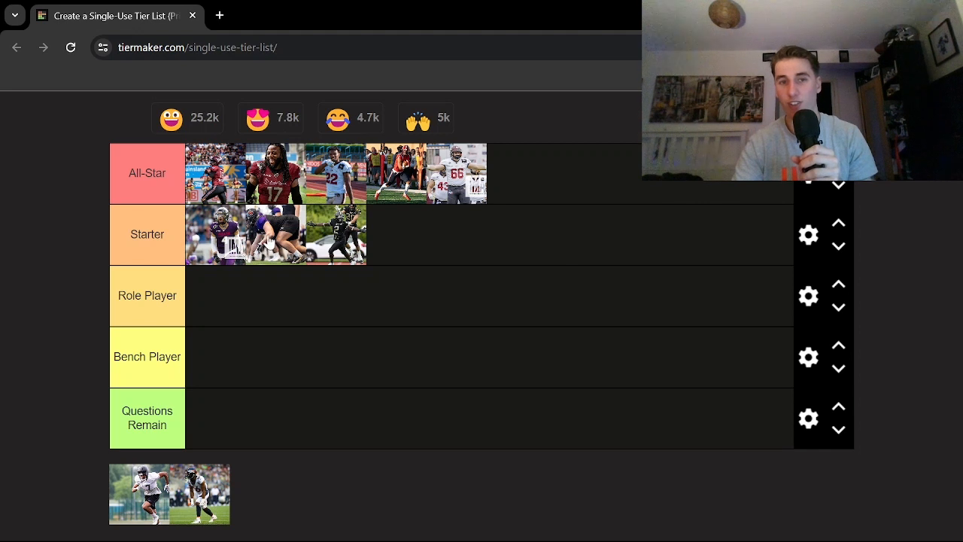
{"action": "mouse_move", "coordinate": [506, 247]}
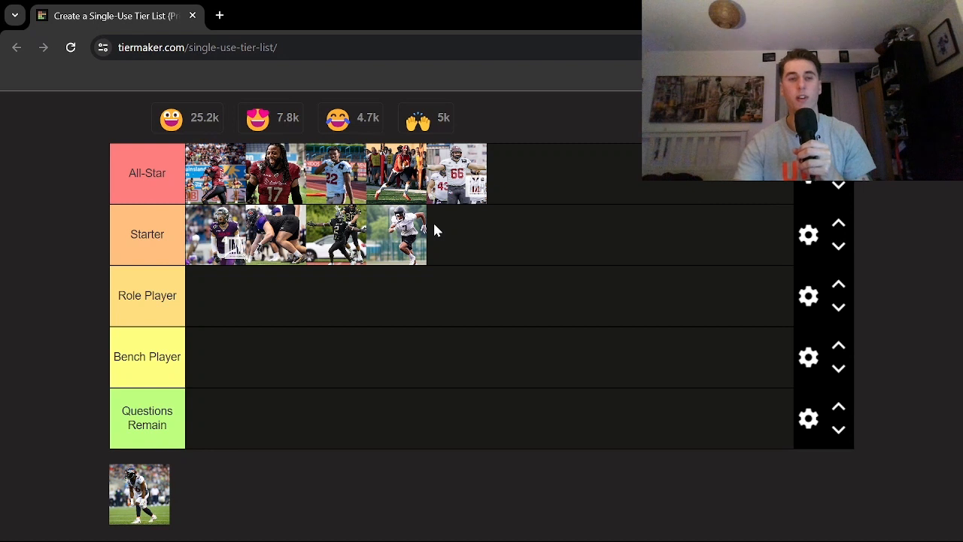
{"action": "mouse_move", "coordinate": [433, 259]}
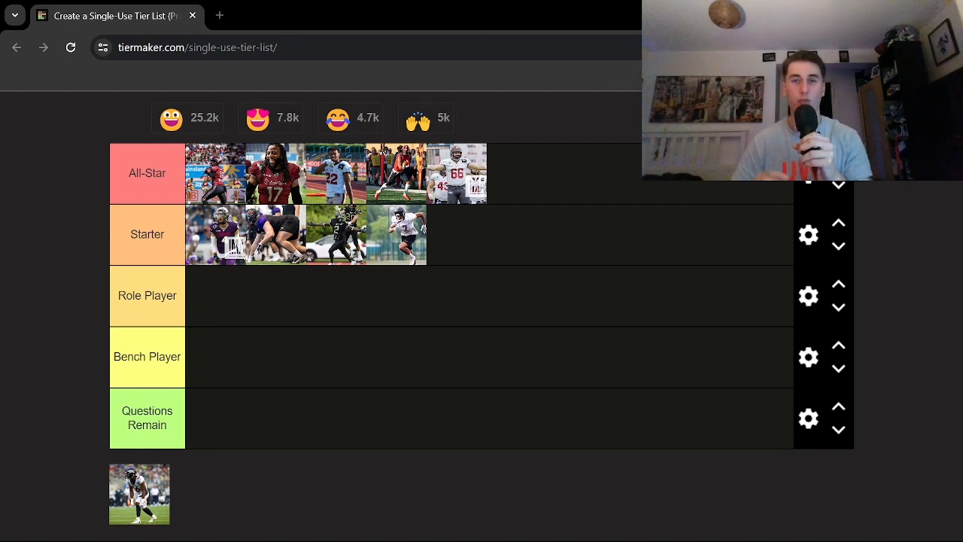
{"action": "mouse_move", "coordinate": [158, 489]}
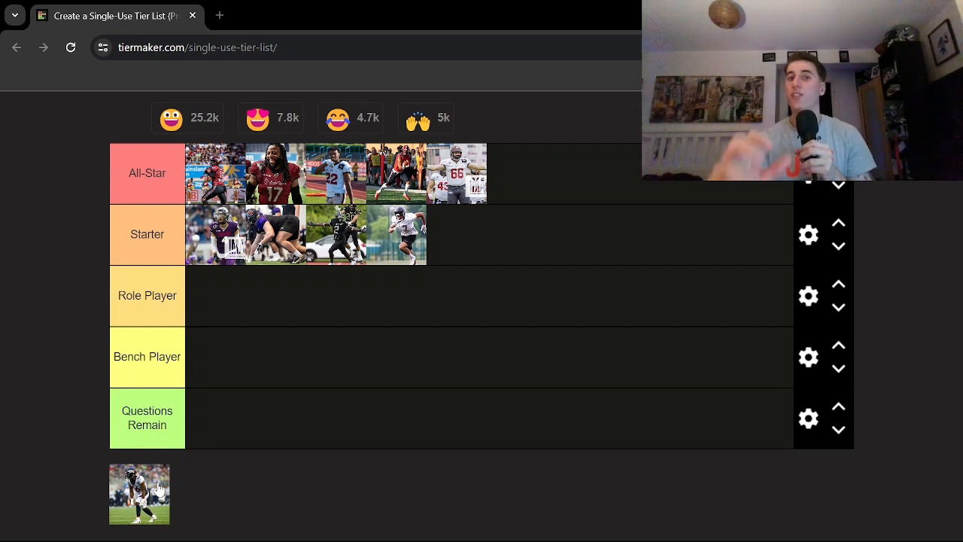
{"action": "mouse_move", "coordinate": [504, 217]}
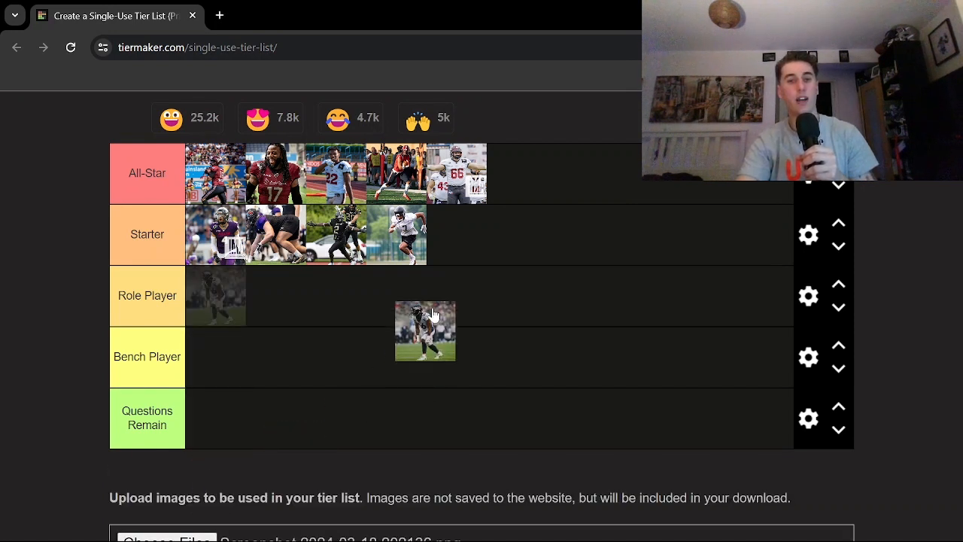
Step: Move the last unranked player photo into the Starter row, emptying the pool
{"action": "left_click_drag", "start_coordinate": [424, 332], "coordinate": [456, 235]}
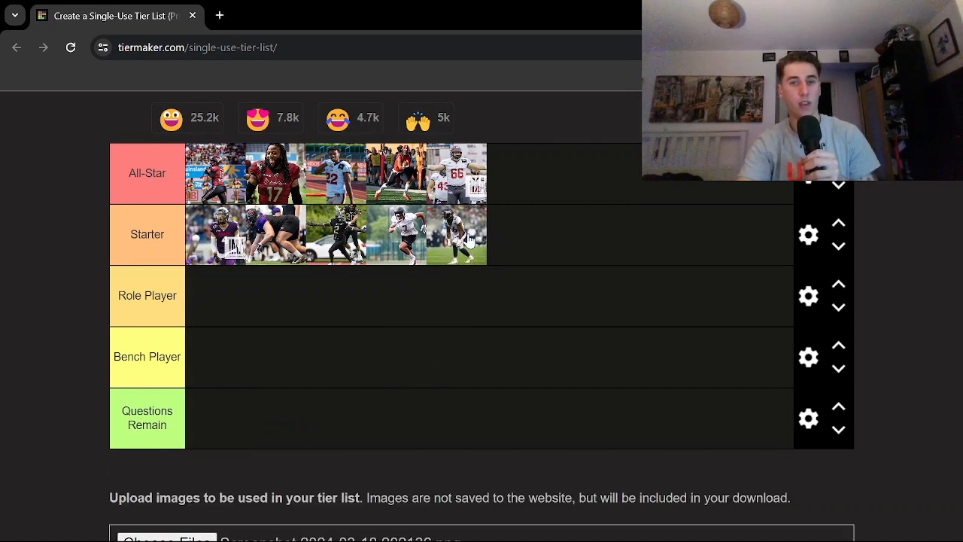